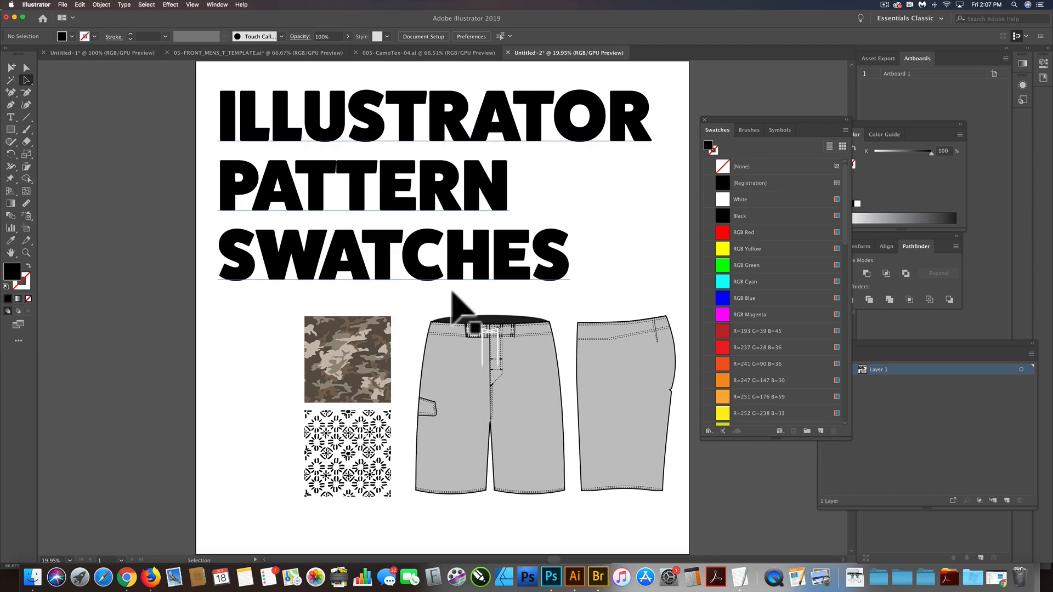
{"action": "mouse_move", "coordinate": [500, 303]}
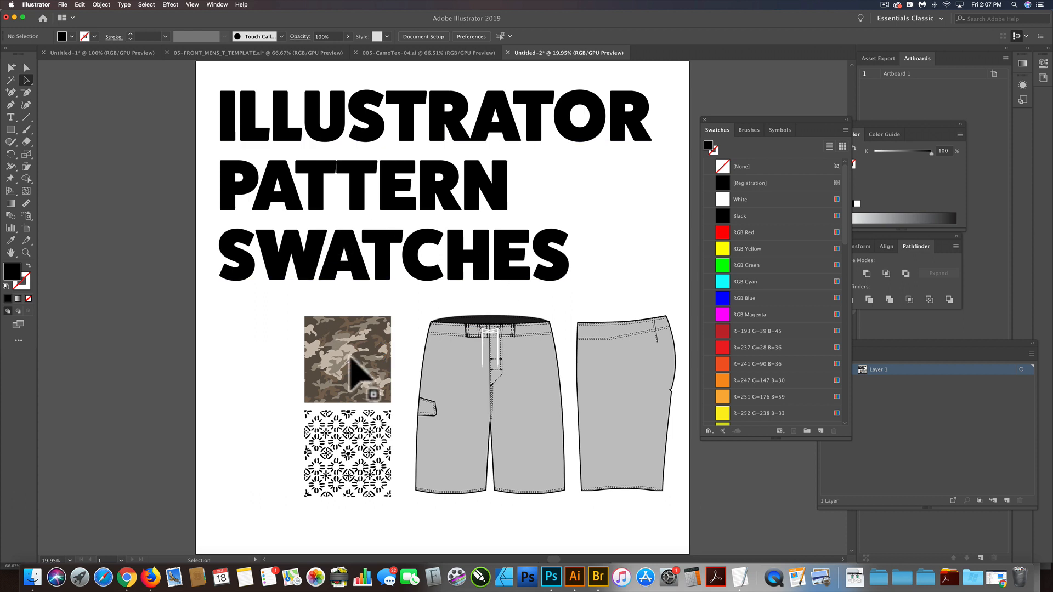
{"action": "mouse_move", "coordinate": [433, 380]}
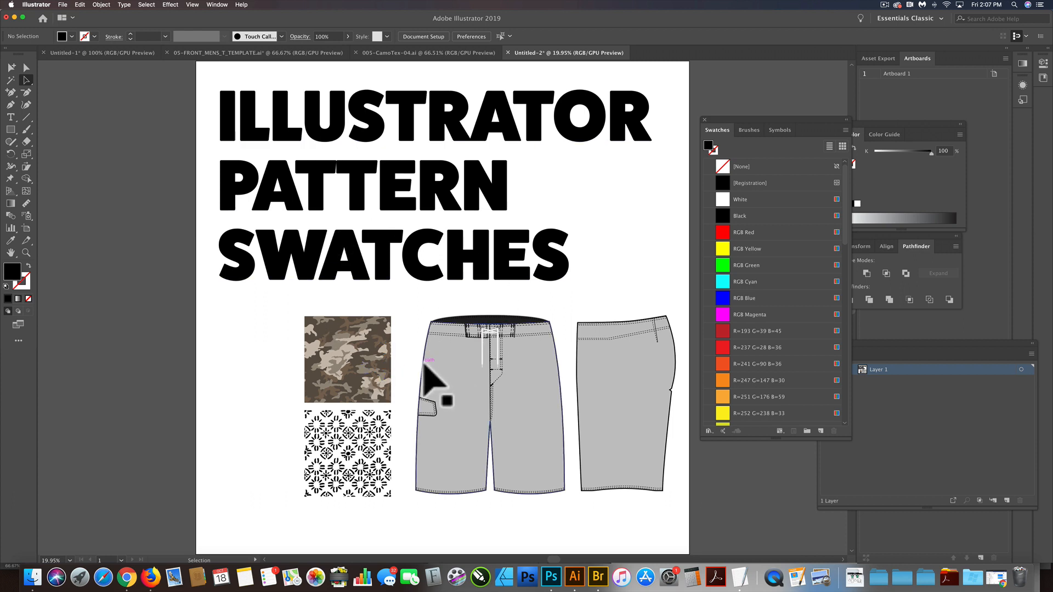
{"action": "mouse_move", "coordinate": [403, 377]}
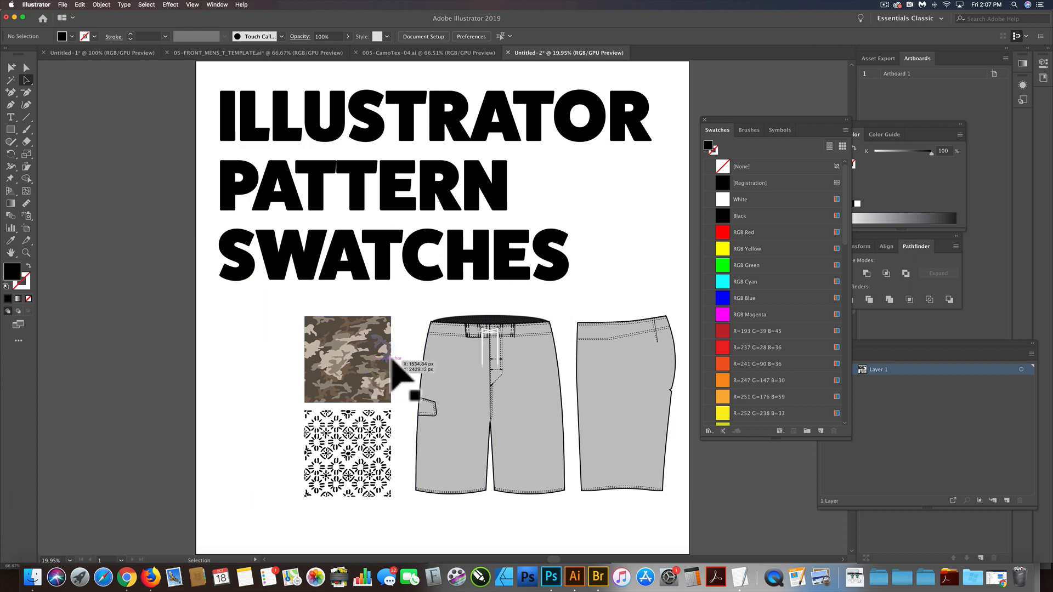
{"action": "mouse_move", "coordinate": [363, 366]}
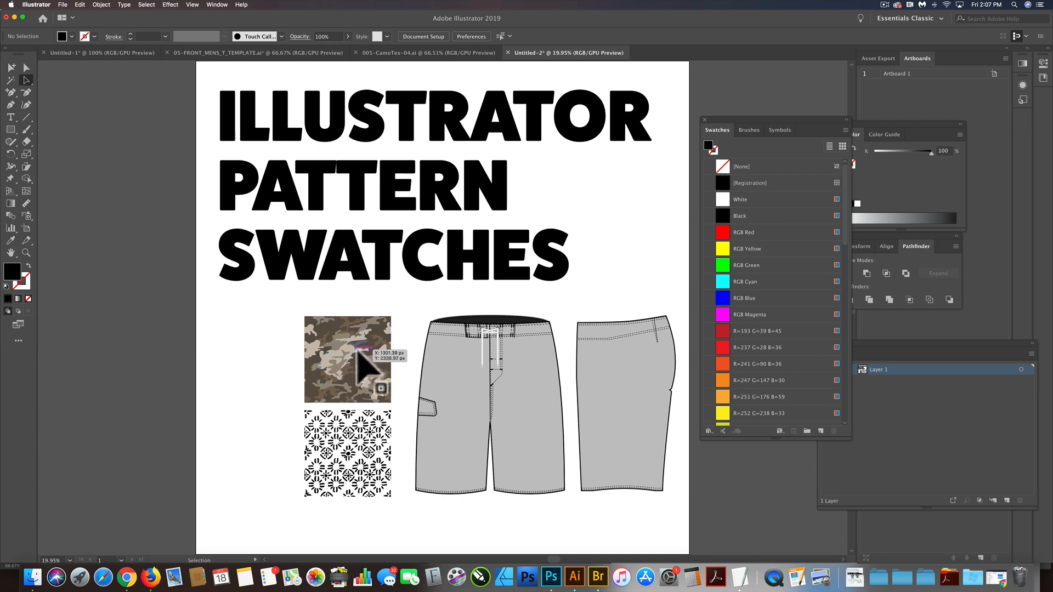
- Select the camo square and add it to the Swatches panel as New Pattern Swatch 7
{"action": "left_click", "coordinate": [348, 360]}
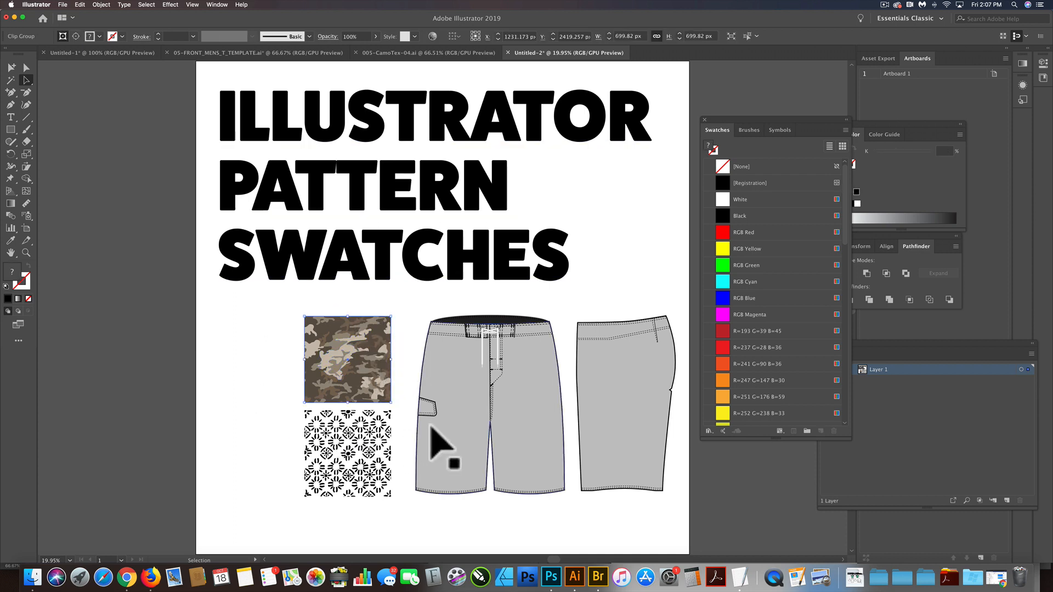
{"action": "left_click", "coordinate": [348, 359]}
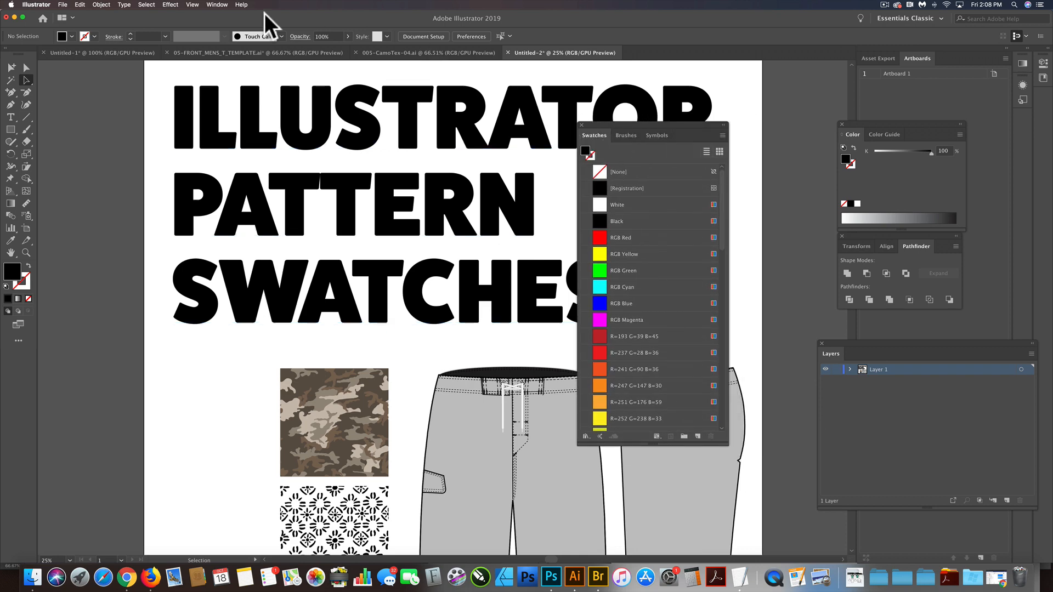
{"action": "left_click", "coordinate": [216, 4]}
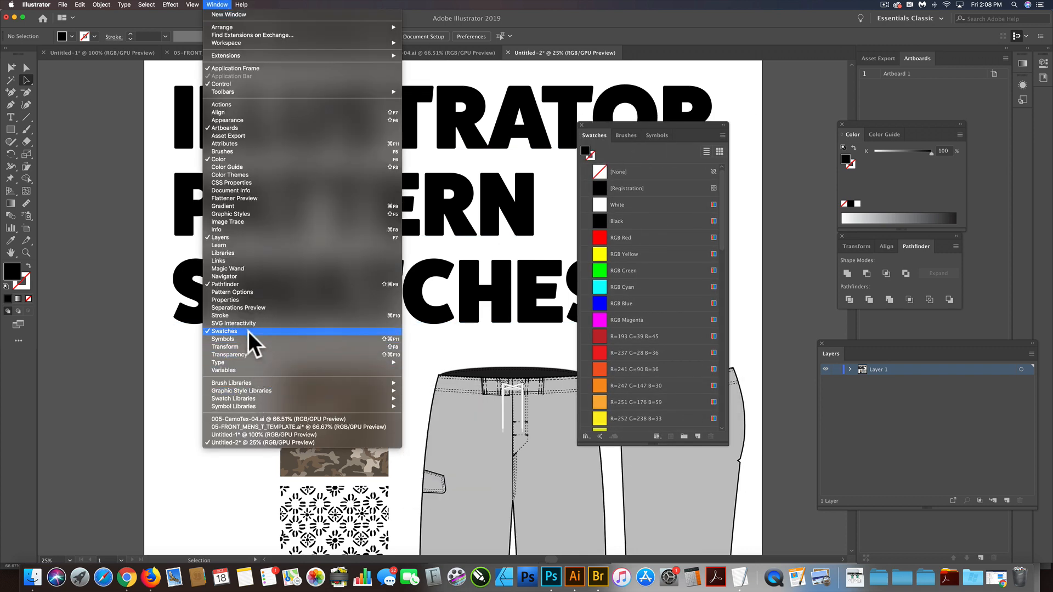
{"action": "left_click", "coordinate": [224, 330]}
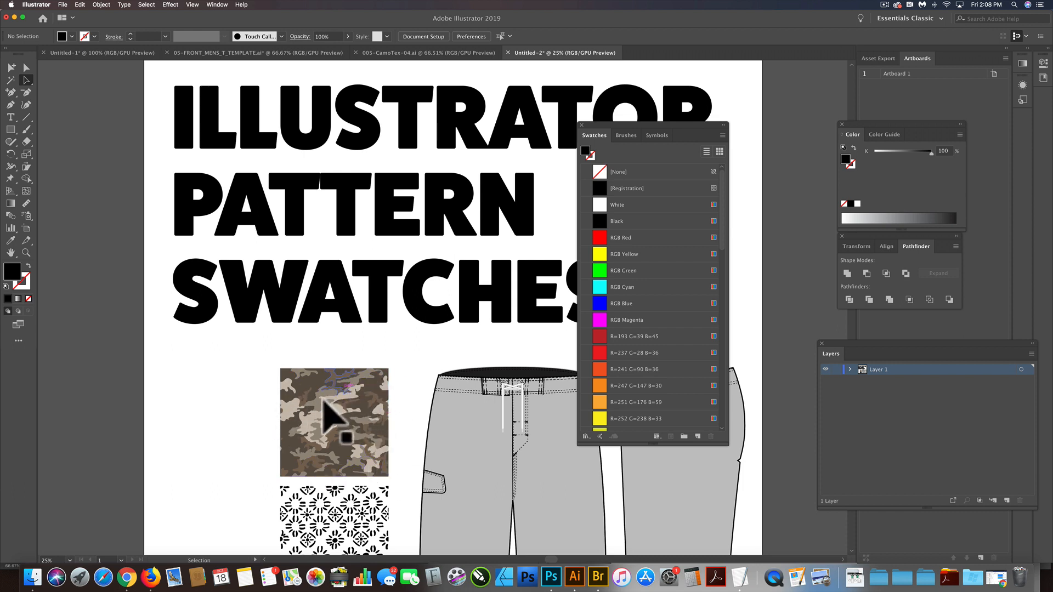
{"action": "left_click", "coordinate": [333, 423]}
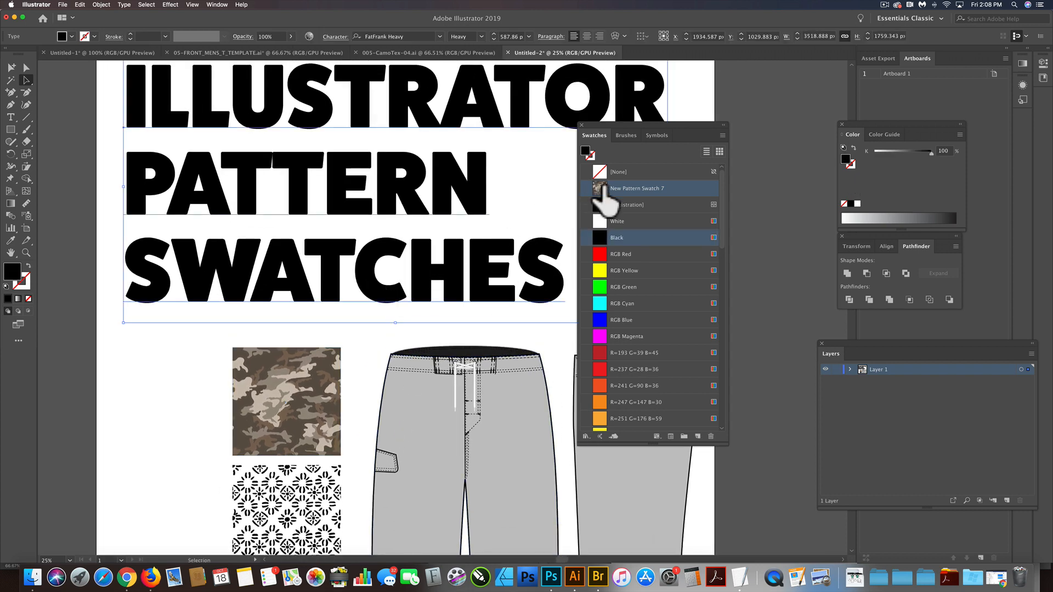
- Apply New Pattern Swatch 7 to the title text and both board shorts views
{"action": "left_click", "coordinate": [637, 188]}
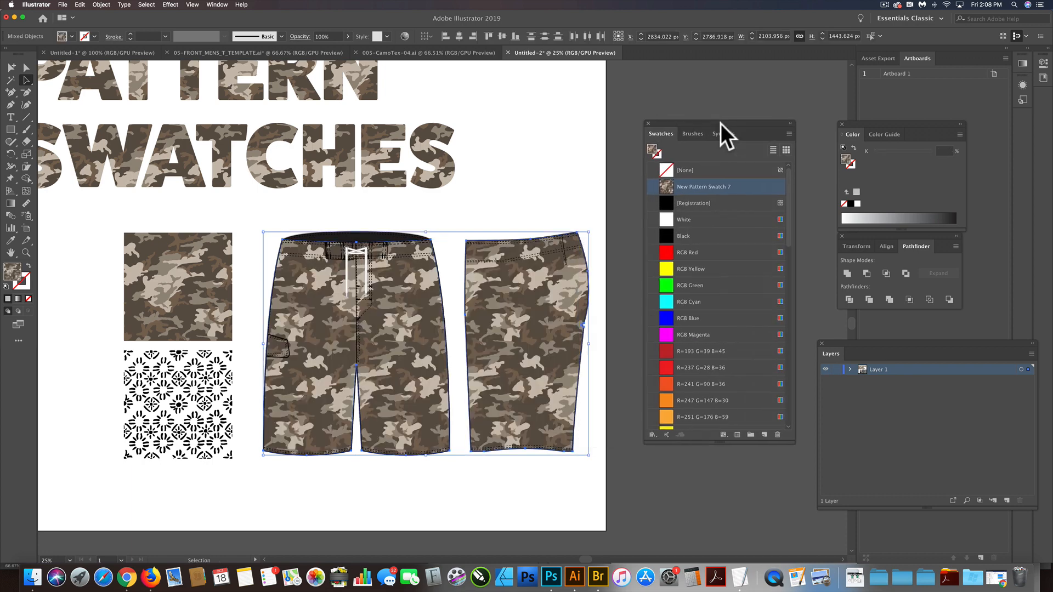
{"action": "mouse_move", "coordinate": [513, 292]}
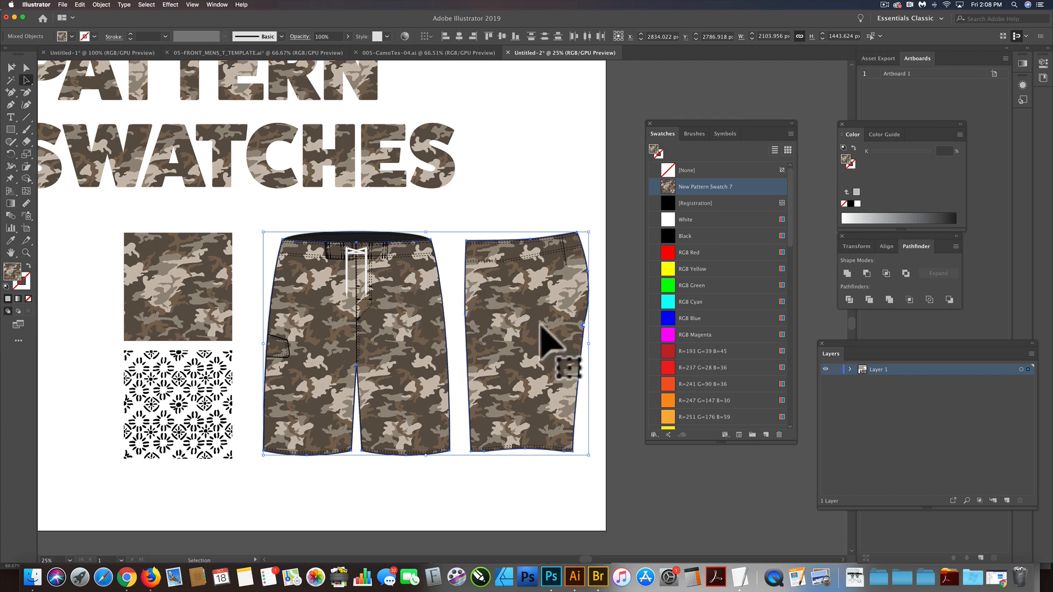
{"action": "mouse_move", "coordinate": [417, 356]}
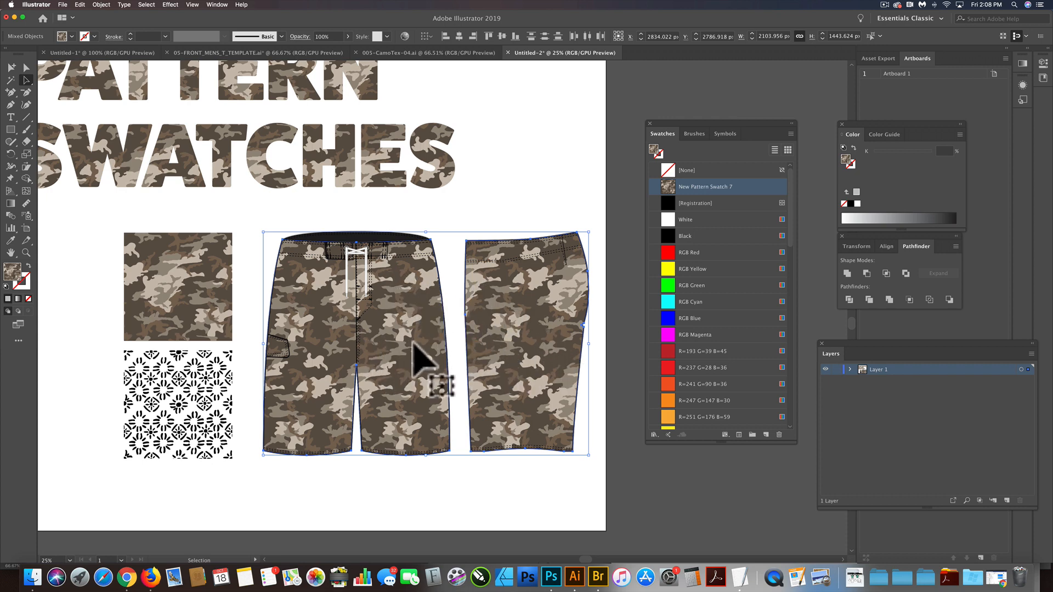
{"action": "mouse_move", "coordinate": [528, 265]}
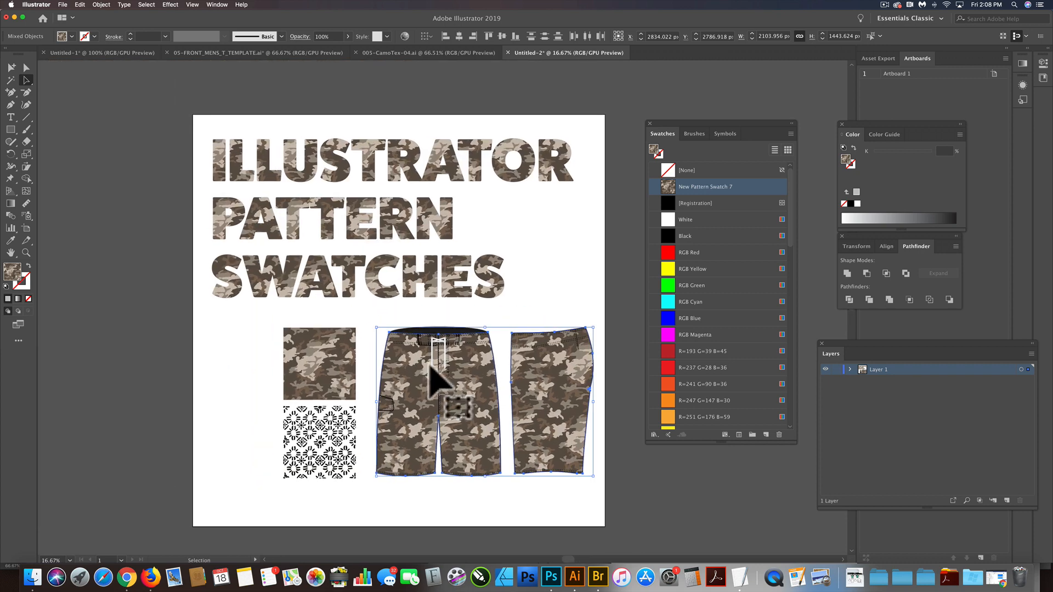
{"action": "left_click", "coordinate": [27, 67]}
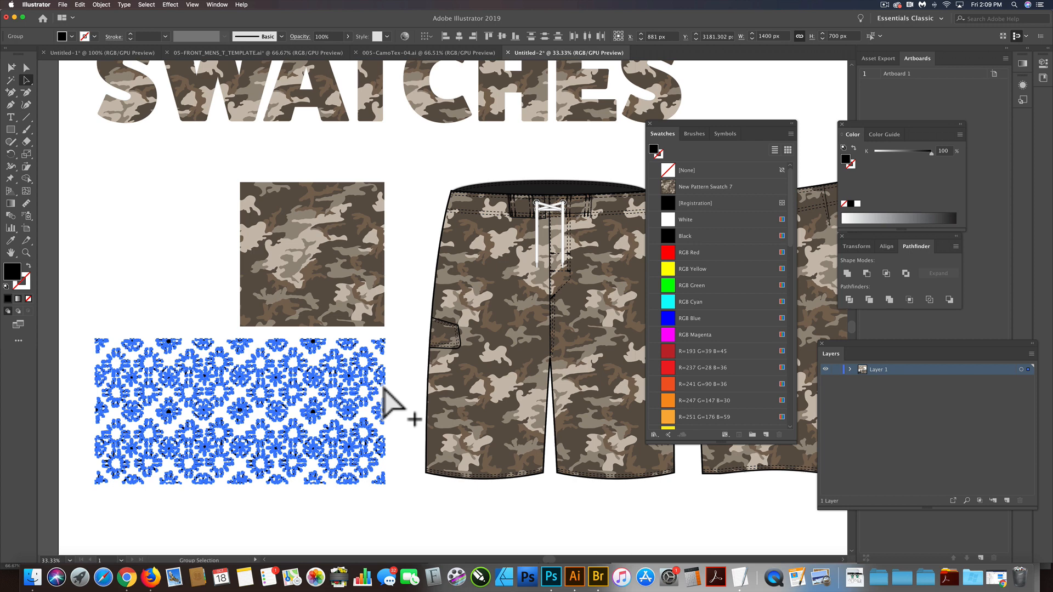
- Select the floral pattern square beside the camo shorts for editing
{"action": "left_click", "coordinate": [313, 253]}
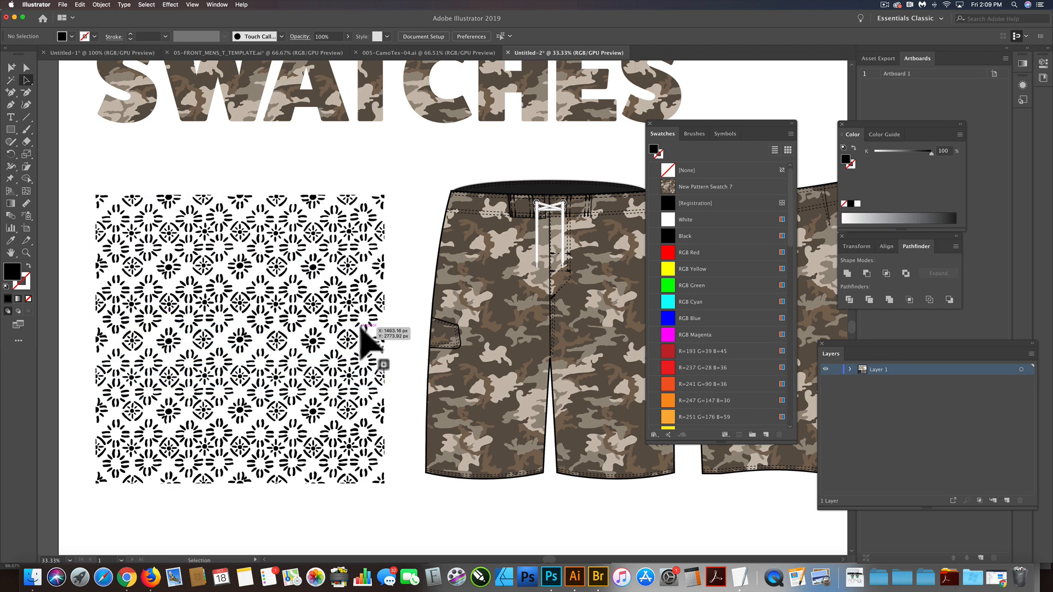
{"action": "mouse_move", "coordinate": [181, 241]}
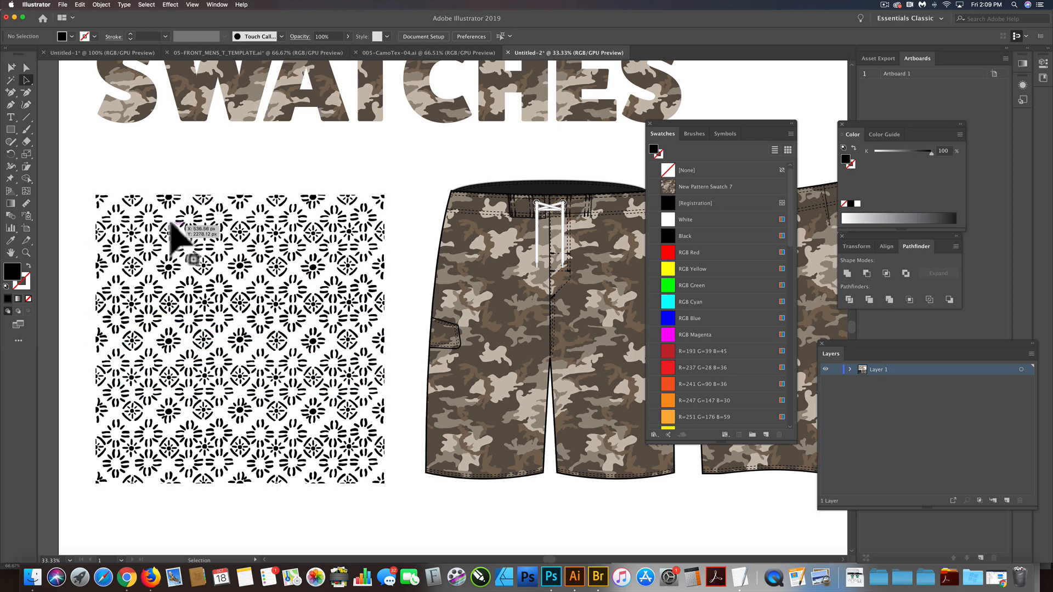
{"action": "mouse_move", "coordinate": [188, 470]}
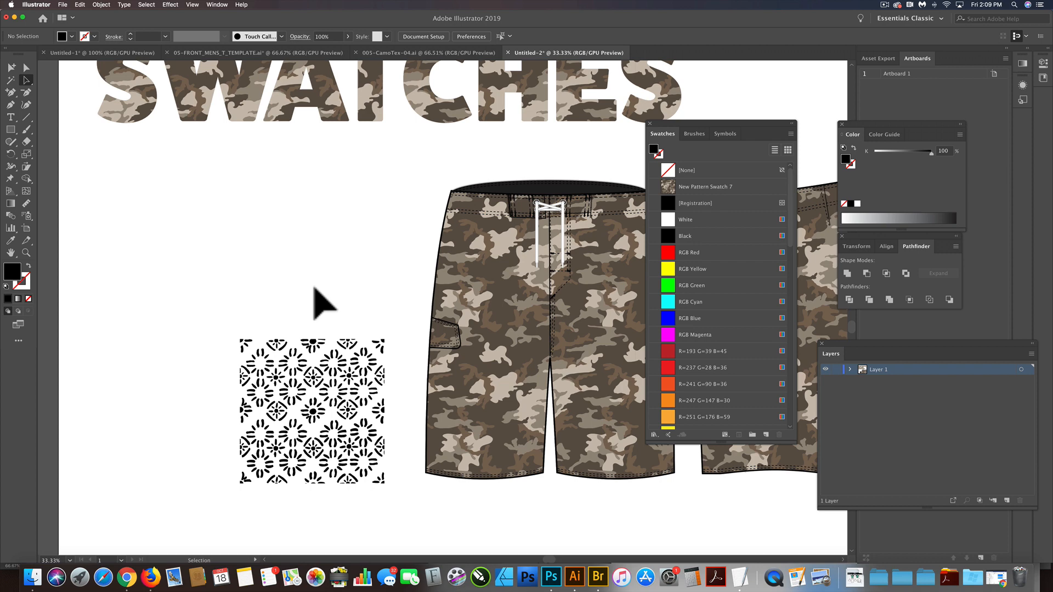
{"action": "mouse_move", "coordinate": [332, 335]}
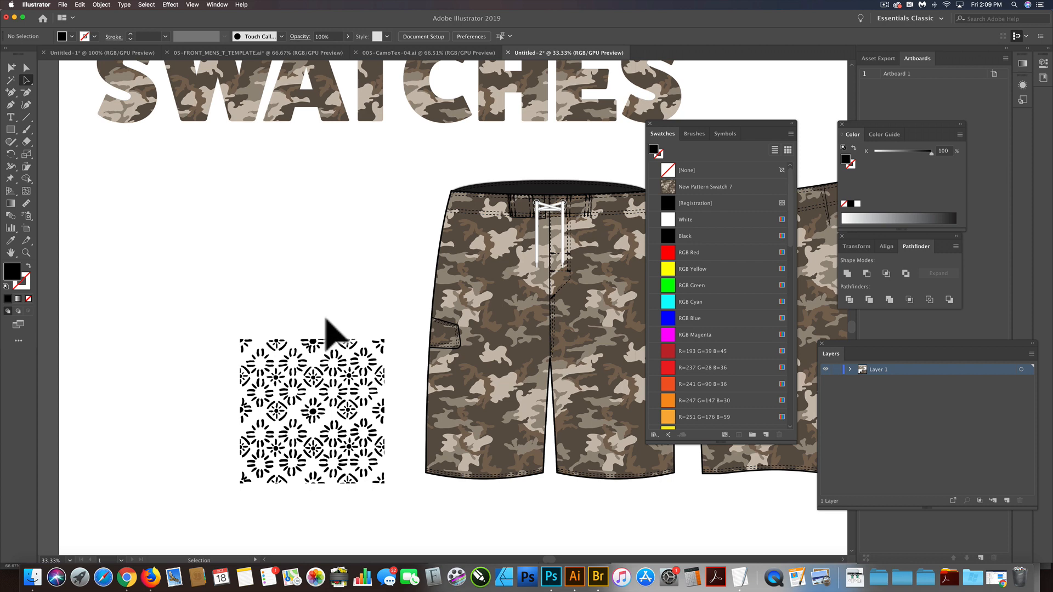
{"action": "mouse_move", "coordinate": [333, 409]}
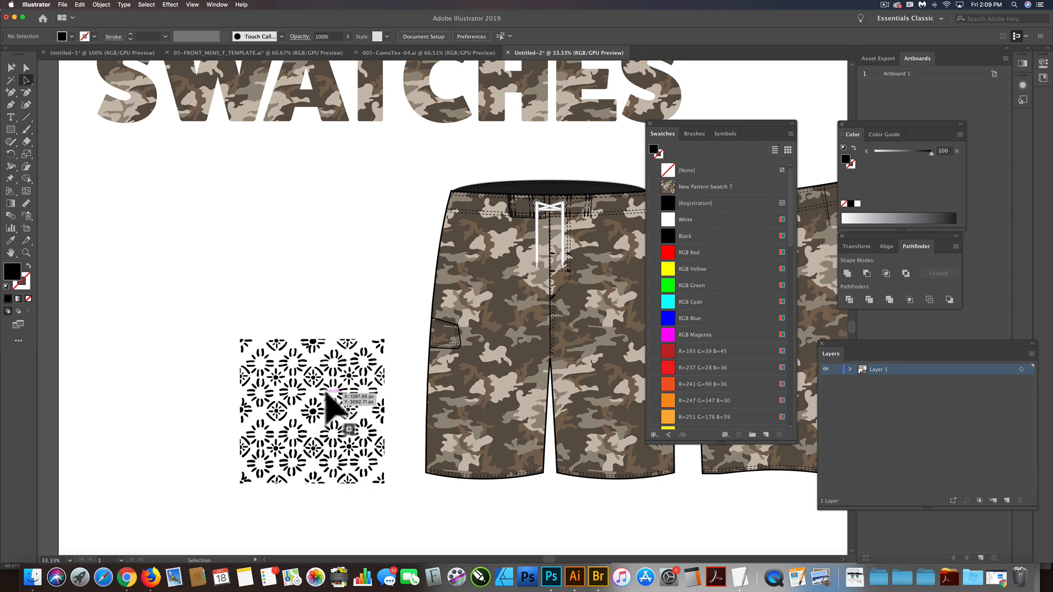
- Select the floral square and fill the front shorts with New Pattern Swatch 8
{"action": "left_click", "coordinate": [311, 410]}
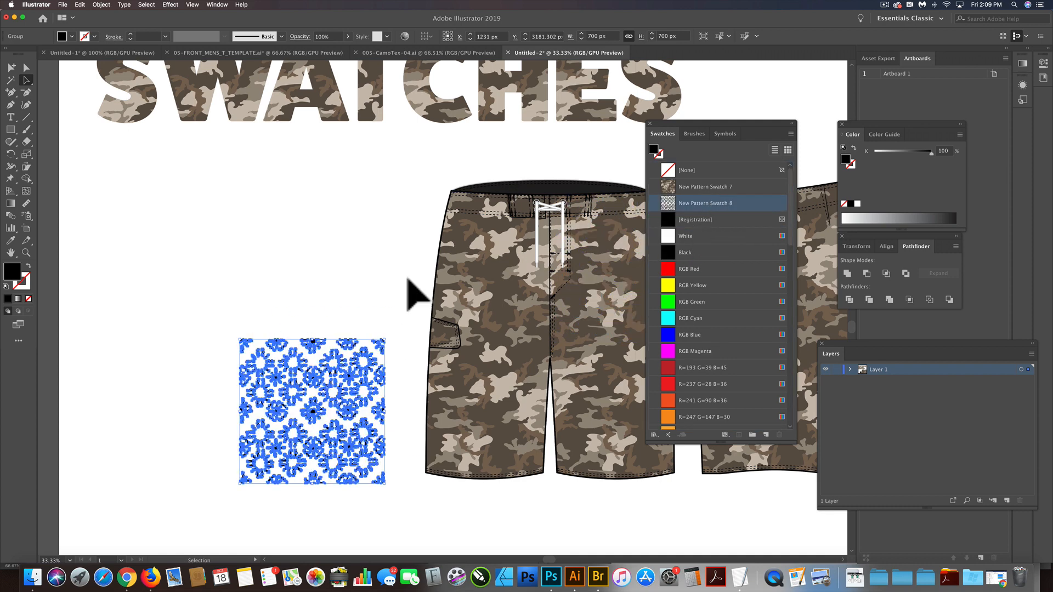
{"action": "left_click", "coordinate": [705, 203]}
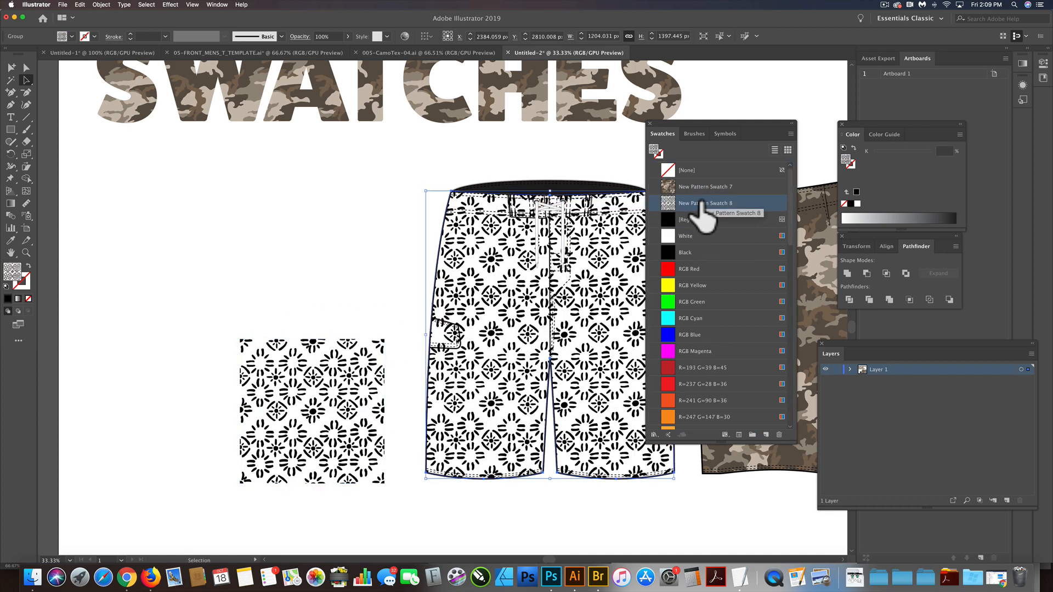
{"action": "mouse_move", "coordinate": [648, 534]}
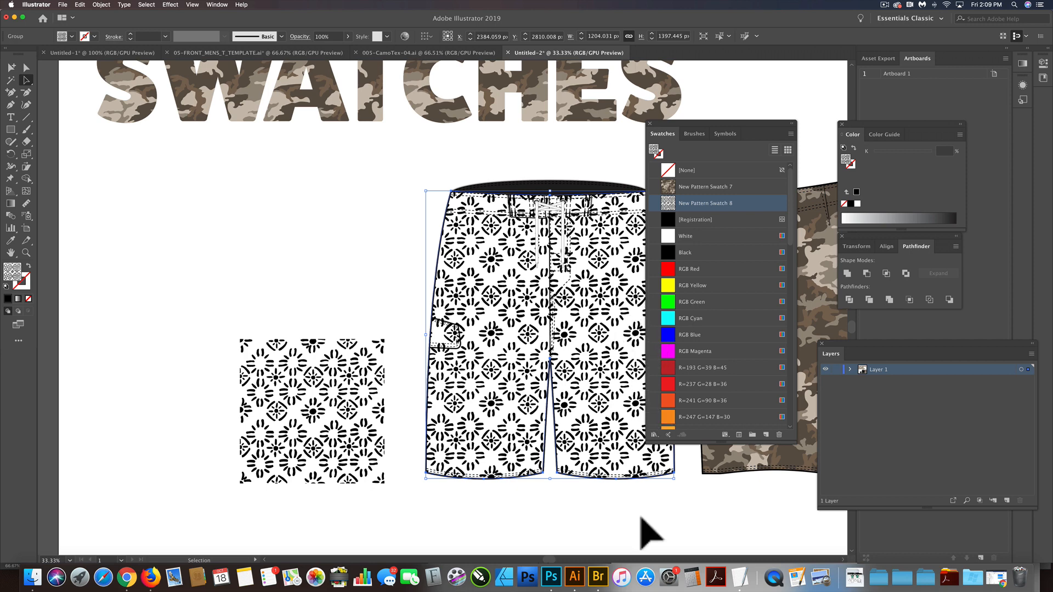
{"action": "mouse_move", "coordinate": [524, 262]}
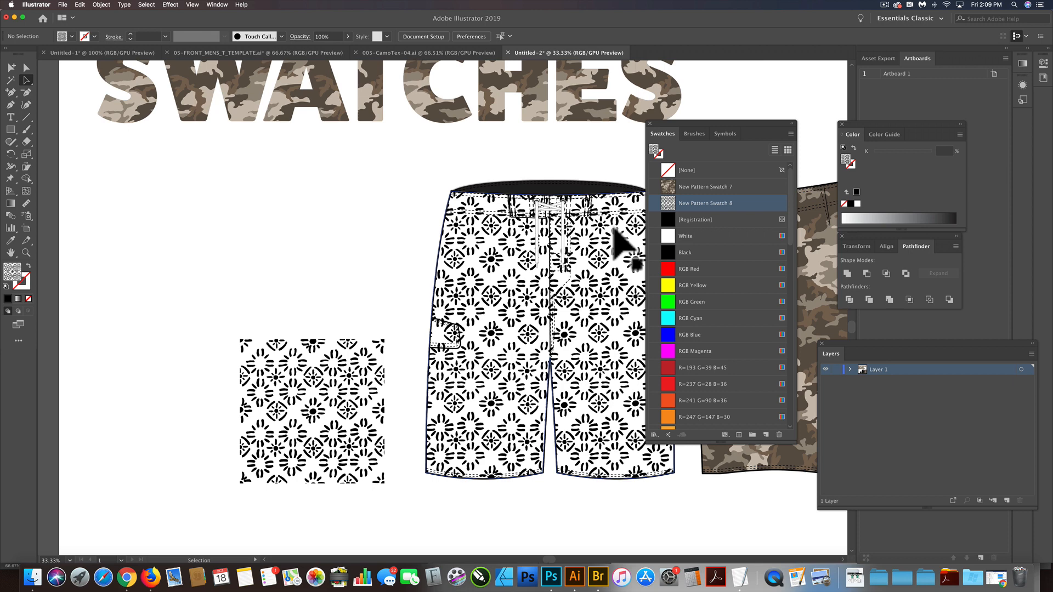
{"action": "mouse_move", "coordinate": [289, 342]}
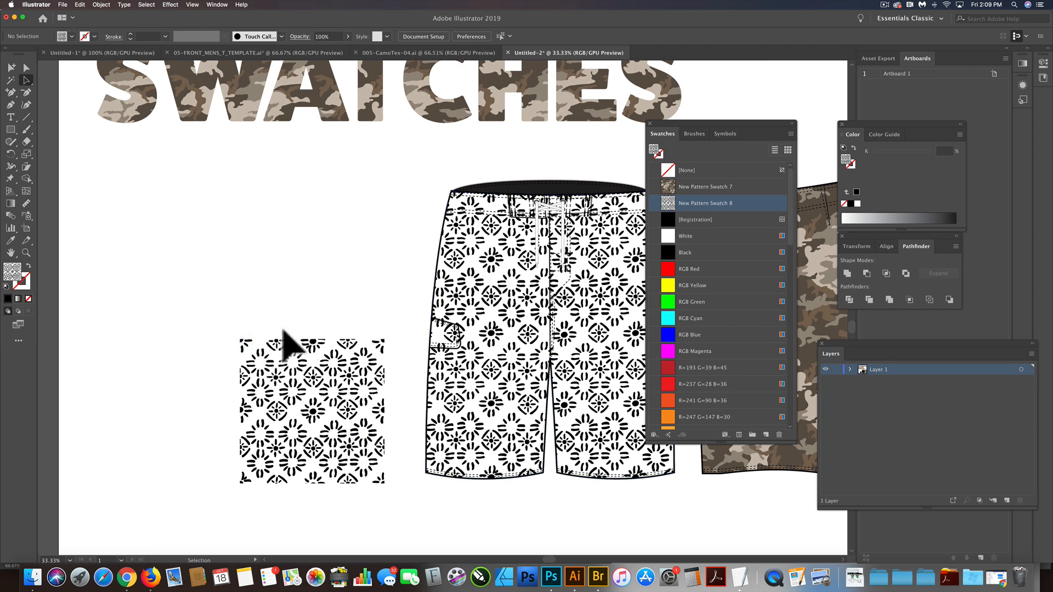
{"action": "mouse_move", "coordinate": [386, 313]}
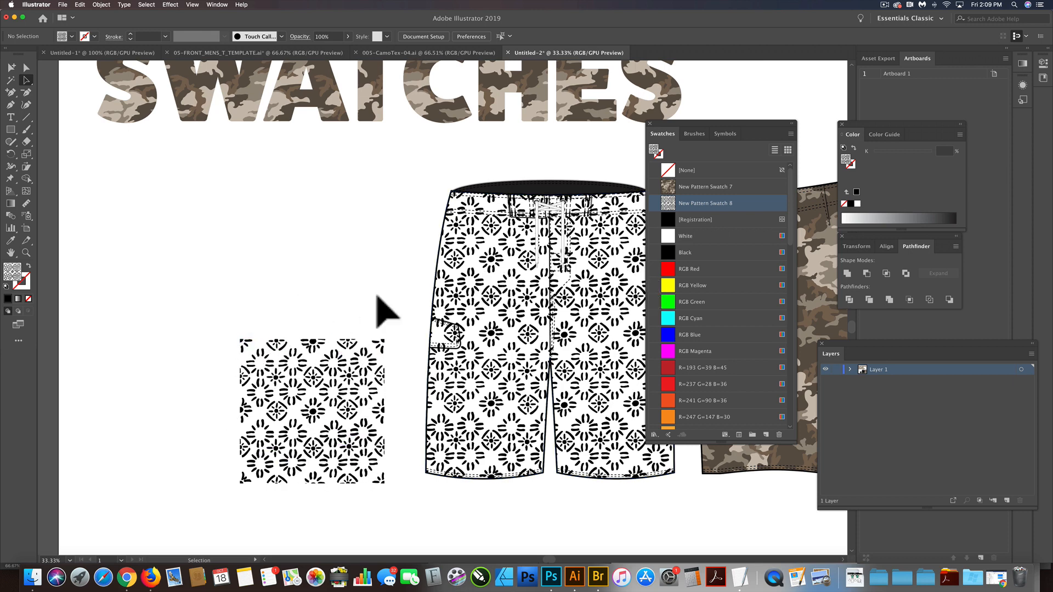
{"action": "mouse_move", "coordinate": [700, 204]}
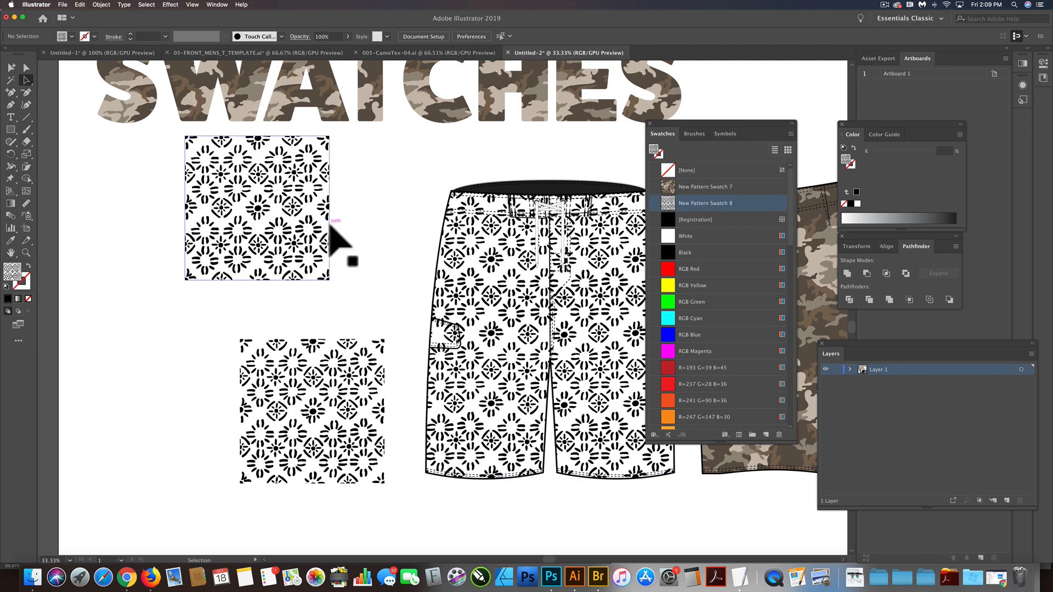
- Isolate the copied tile group and select its background square for a gray fill
{"action": "double_click", "coordinate": [257, 208]}
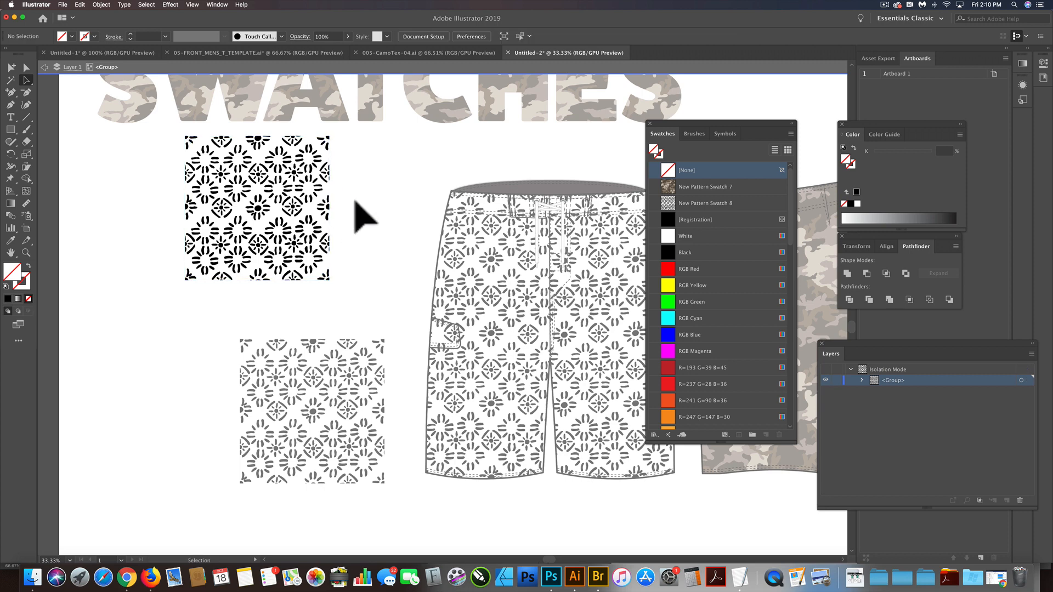
{"action": "left_click", "coordinate": [256, 208]}
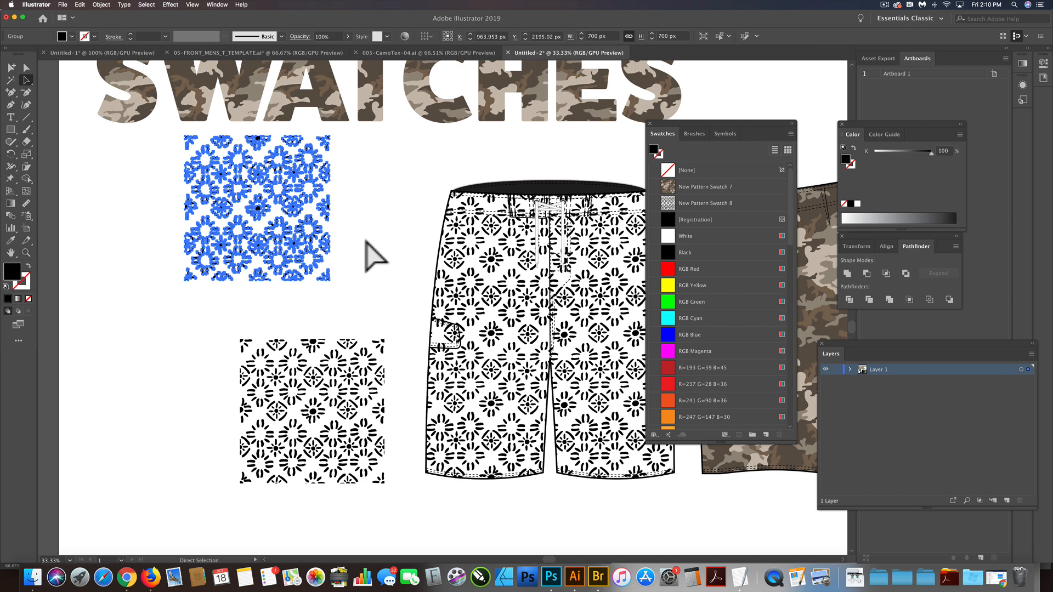
{"action": "left_click", "coordinate": [687, 171]}
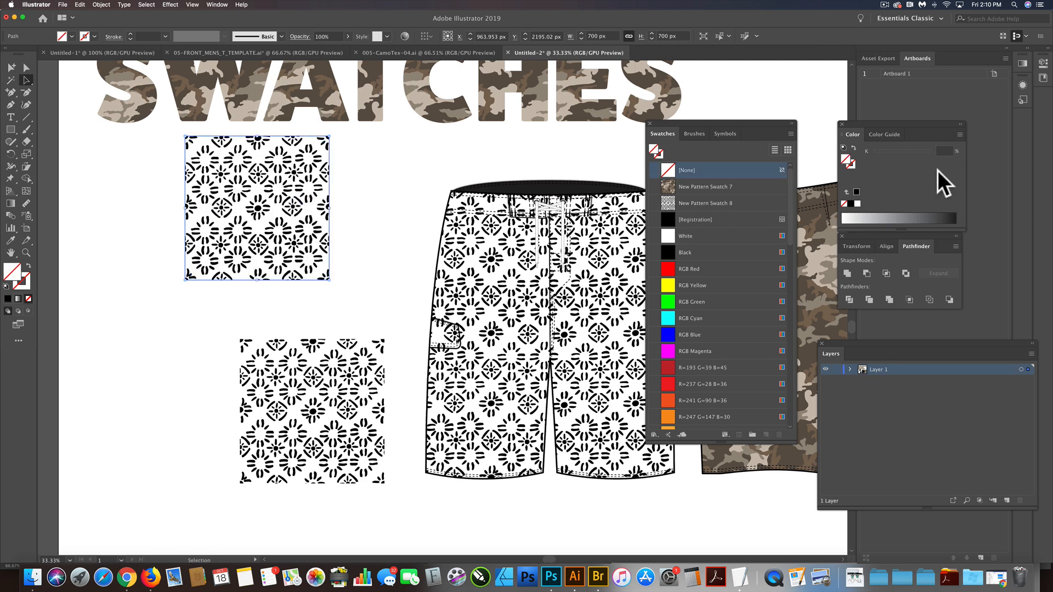
{"action": "mouse_move", "coordinate": [900, 256]}
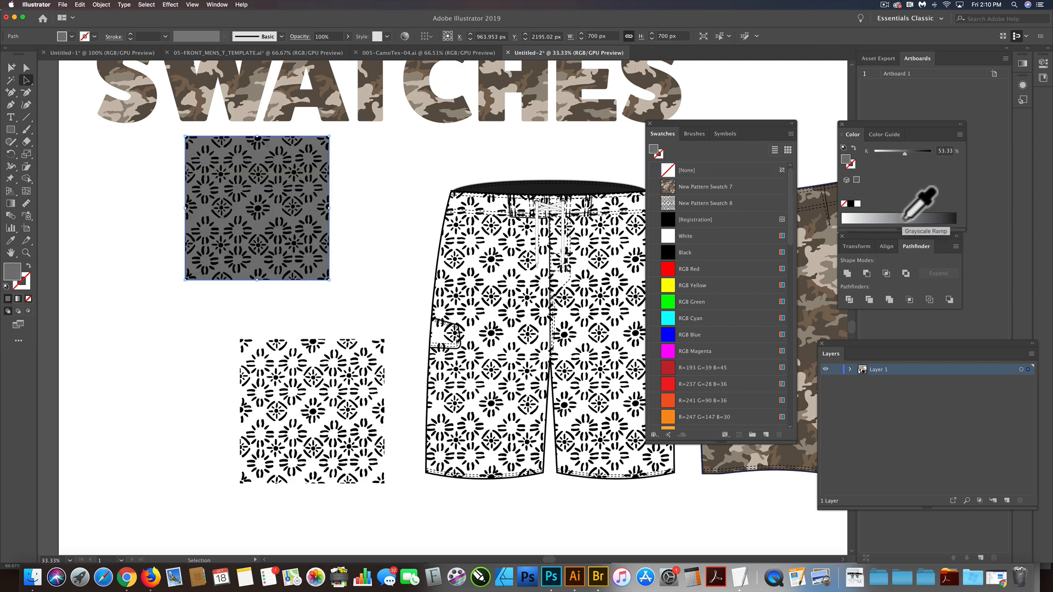
{"action": "mouse_move", "coordinate": [88, 118]}
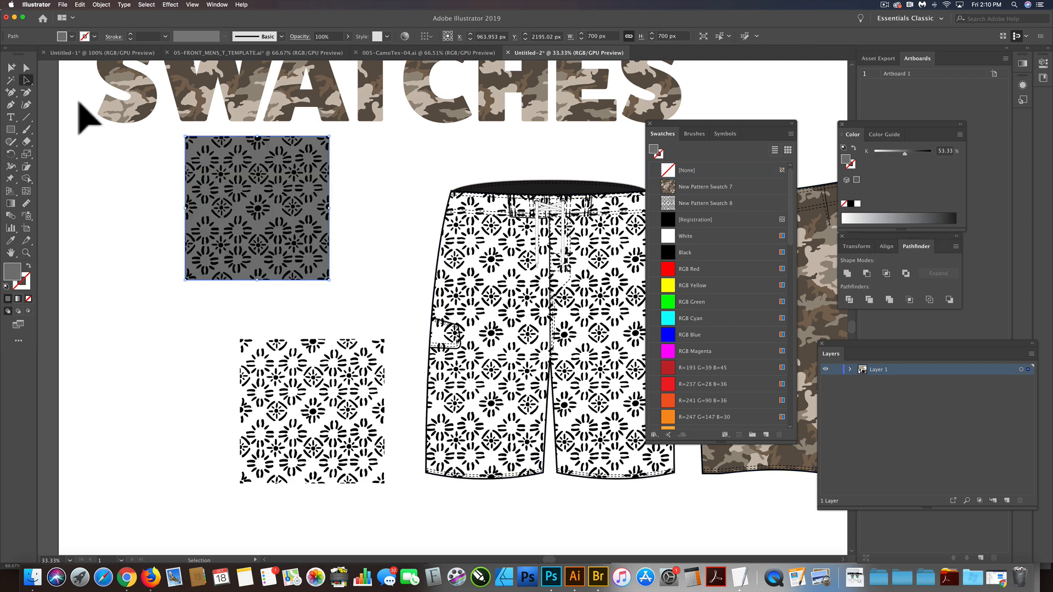
- Using HSB sliders, give the copied tile a teal background and white flower motifs
{"action": "left_click", "coordinate": [168, 205]}
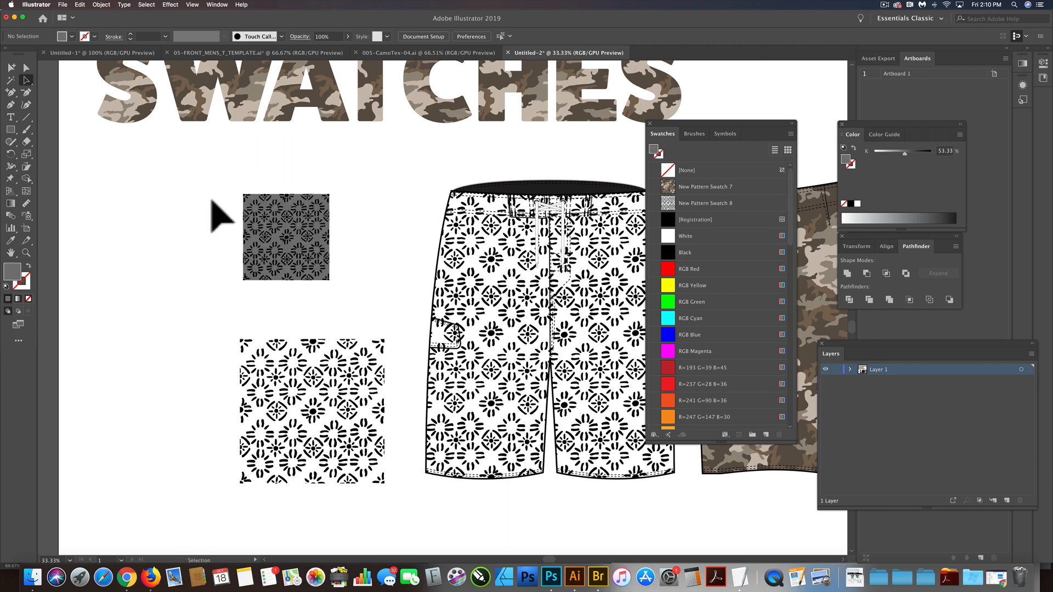
{"action": "mouse_move", "coordinate": [196, 184]}
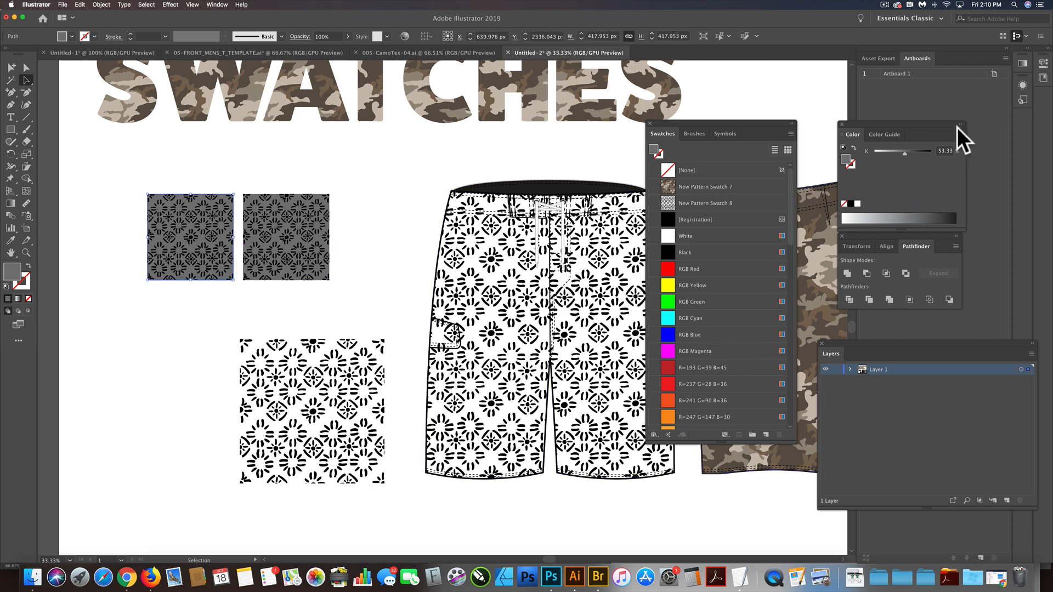
{"action": "left_click", "coordinate": [959, 134]}
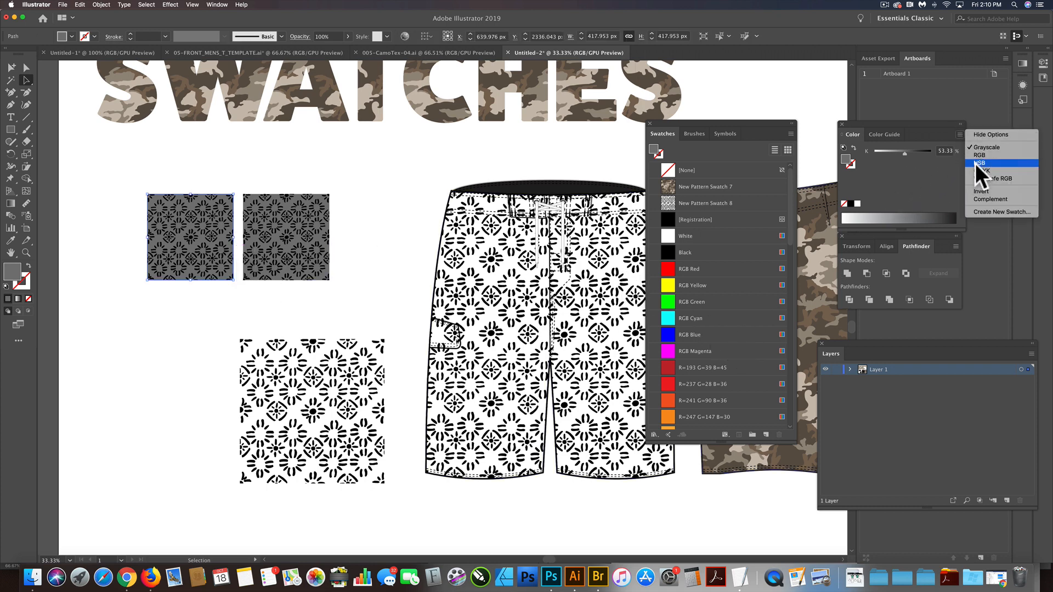
{"action": "left_click", "coordinate": [980, 163]}
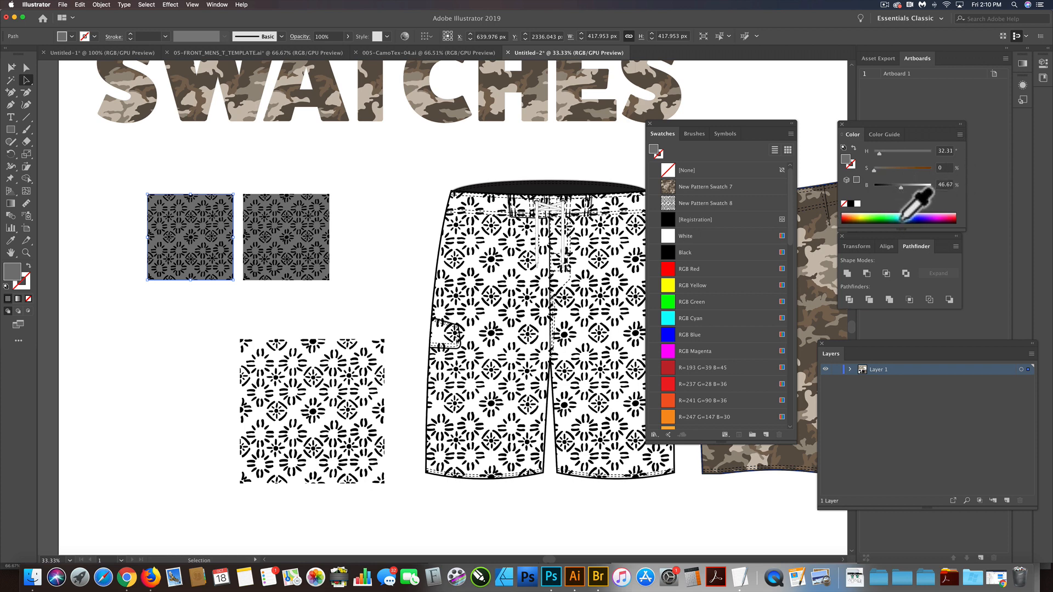
{"action": "left_click", "coordinate": [190, 237]}
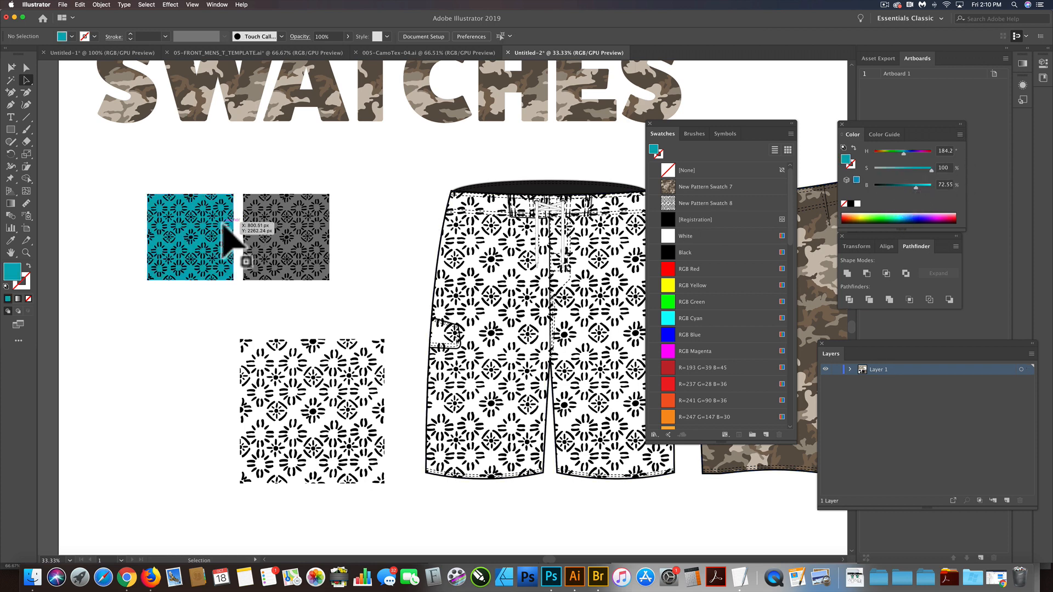
{"action": "left_click", "coordinate": [190, 237]}
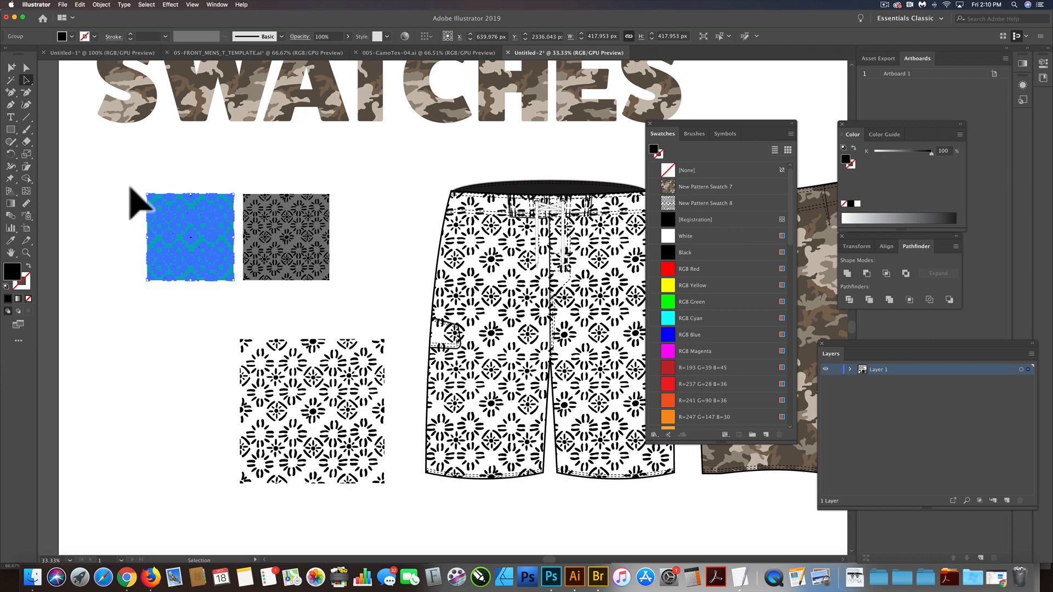
{"action": "left_click", "coordinate": [684, 236]}
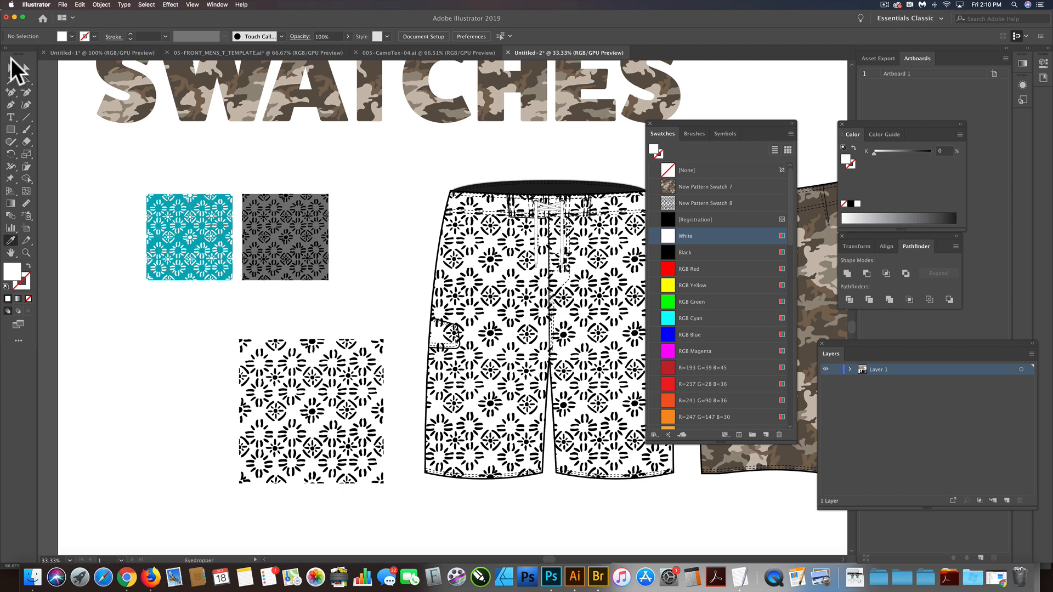
- Fill the board shorts with New Pattern Swatch 9, then New Pattern Swatch 10 (teal floral)
{"action": "left_click", "coordinate": [285, 237]}
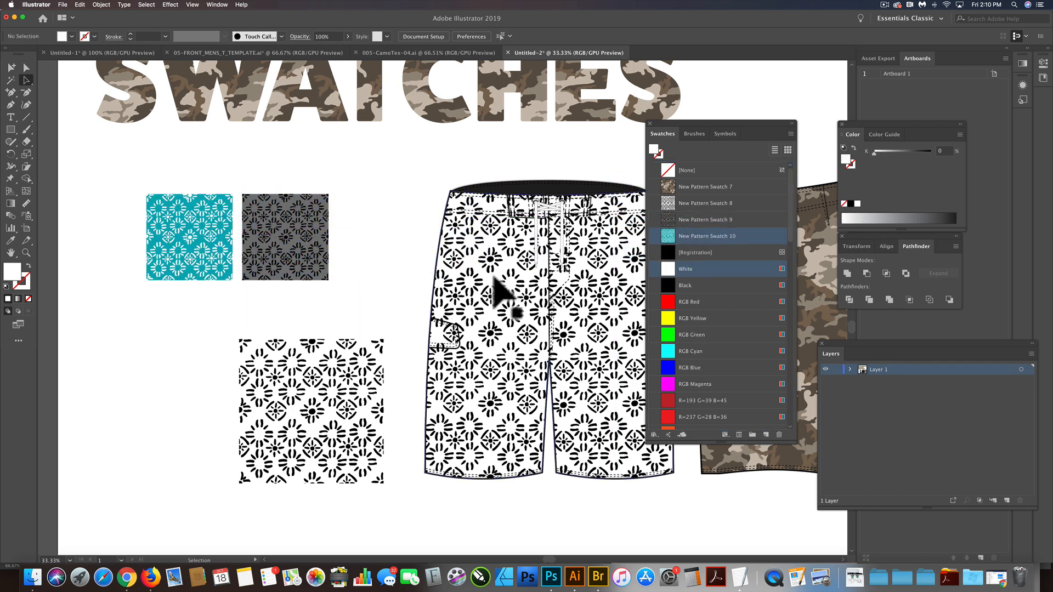
{"action": "left_click", "coordinate": [511, 303]}
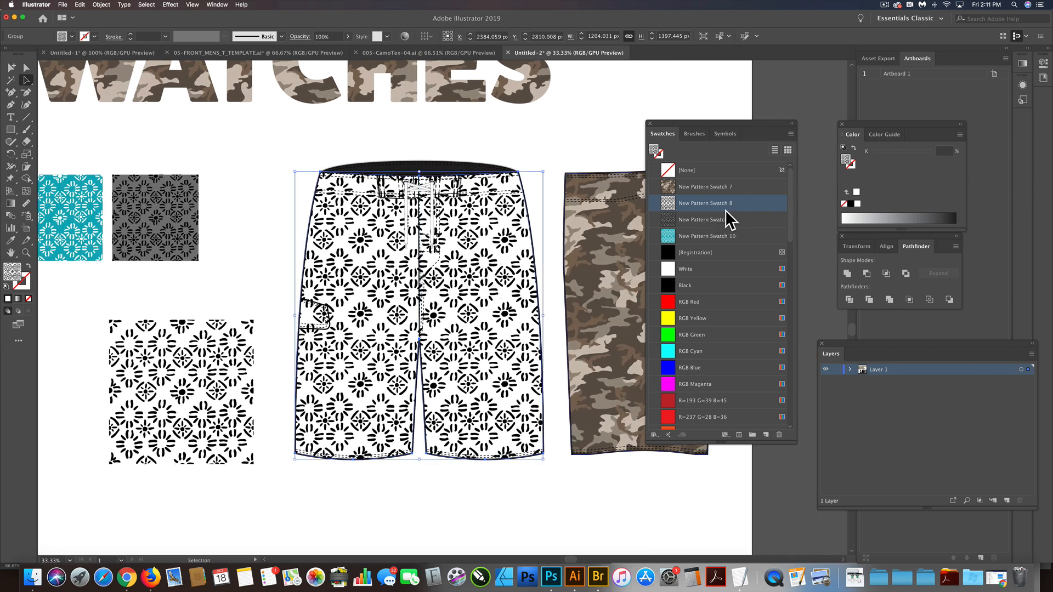
{"action": "left_click", "coordinate": [706, 219]}
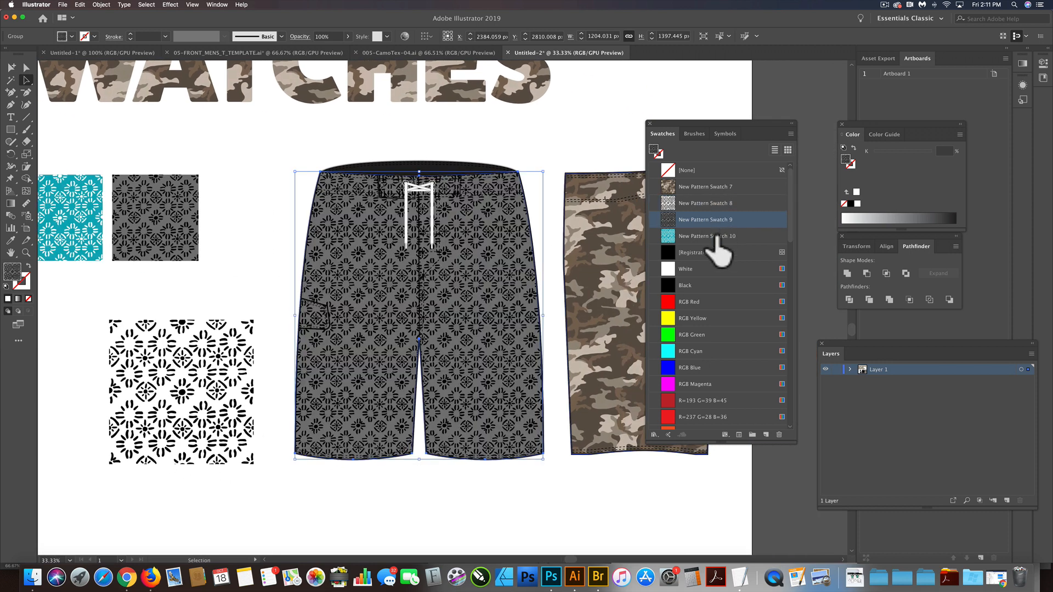
{"action": "left_click", "coordinate": [707, 236]}
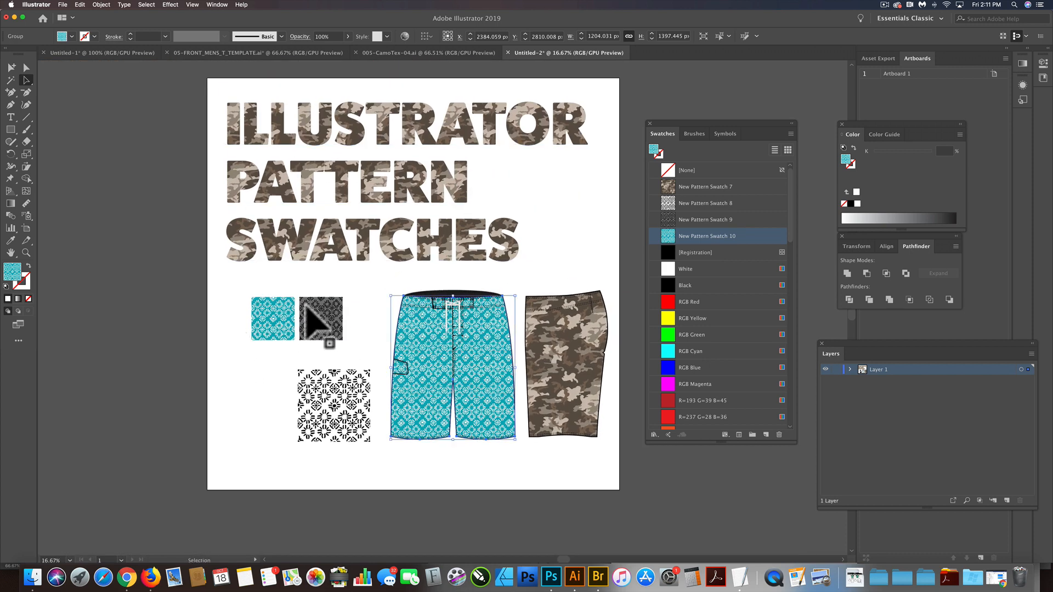
{"action": "mouse_move", "coordinate": [329, 323]}
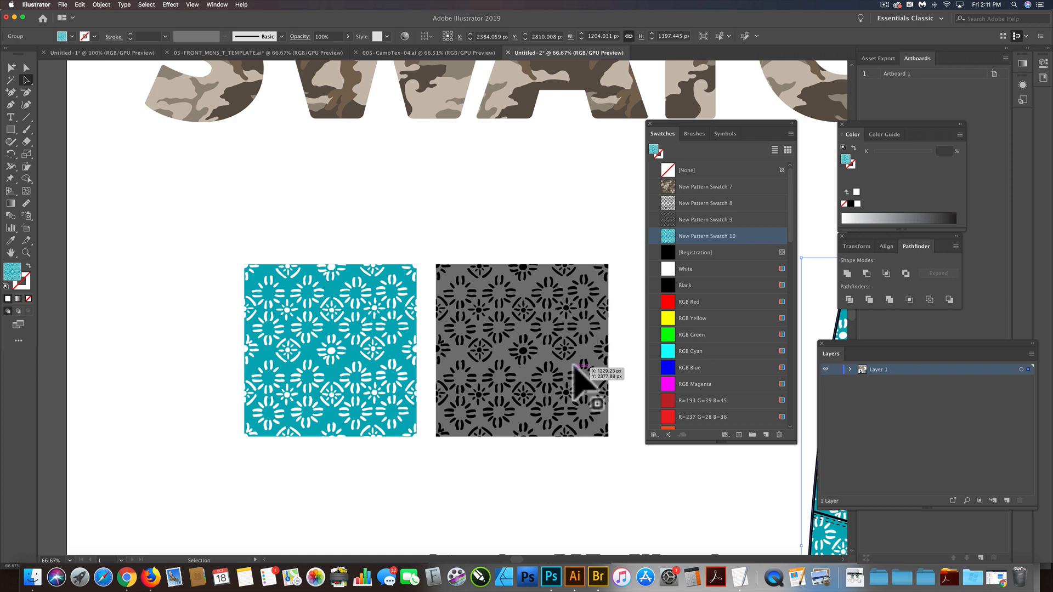
{"action": "mouse_move", "coordinate": [568, 409]}
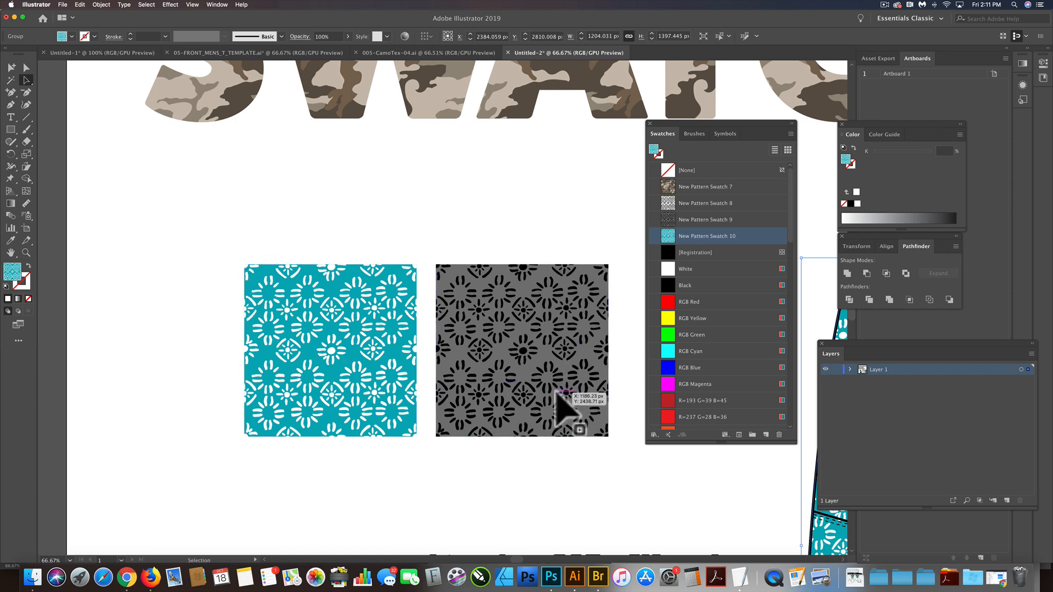